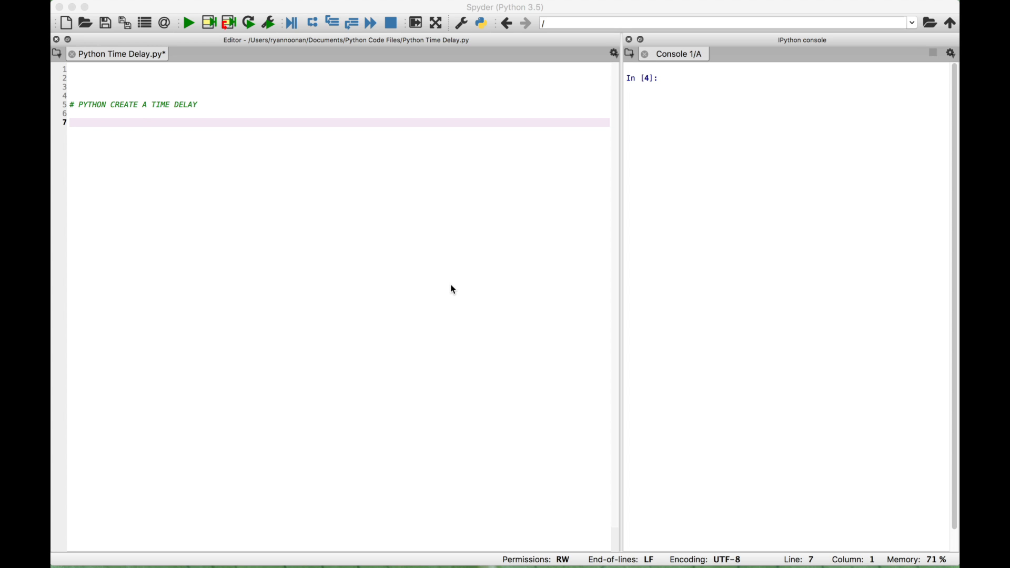
# Add 'import time' on the line below the time-delay comment
pyautogui.click(142, 123)
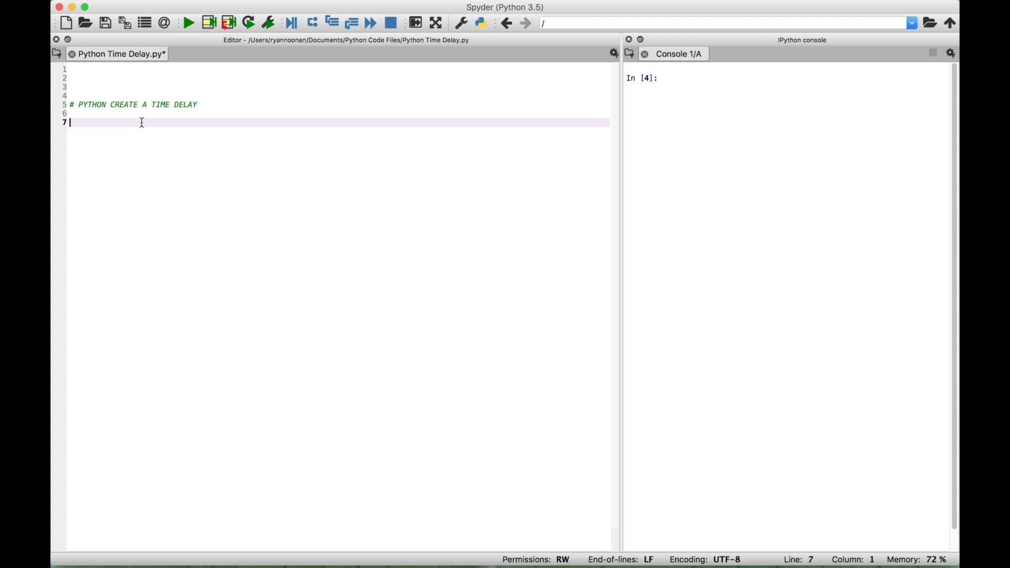
pyautogui.write('import time')
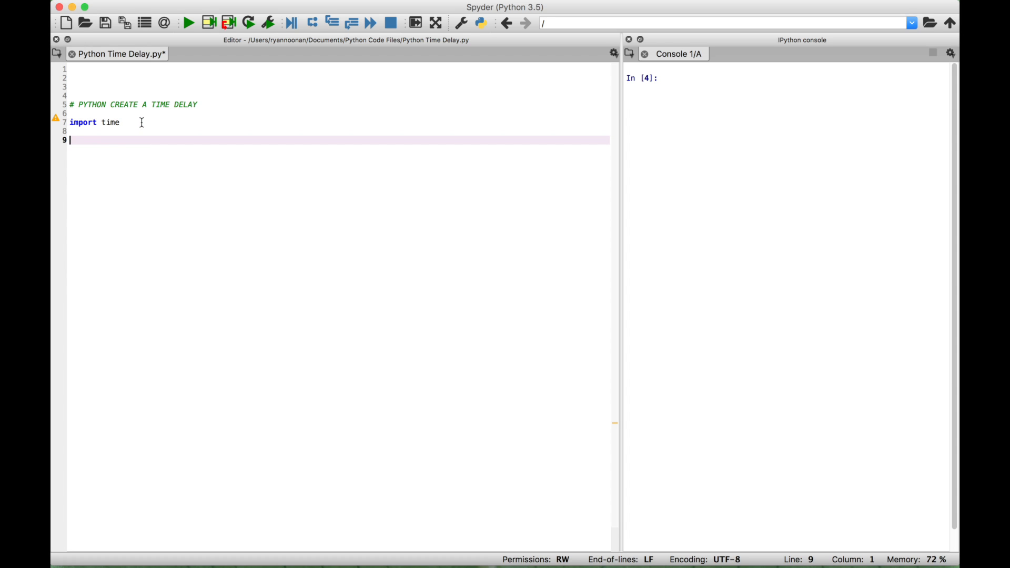
# Write 'for i in range(5):' with a print of 'Print this message every three seconds'
pyautogui.write('for i')
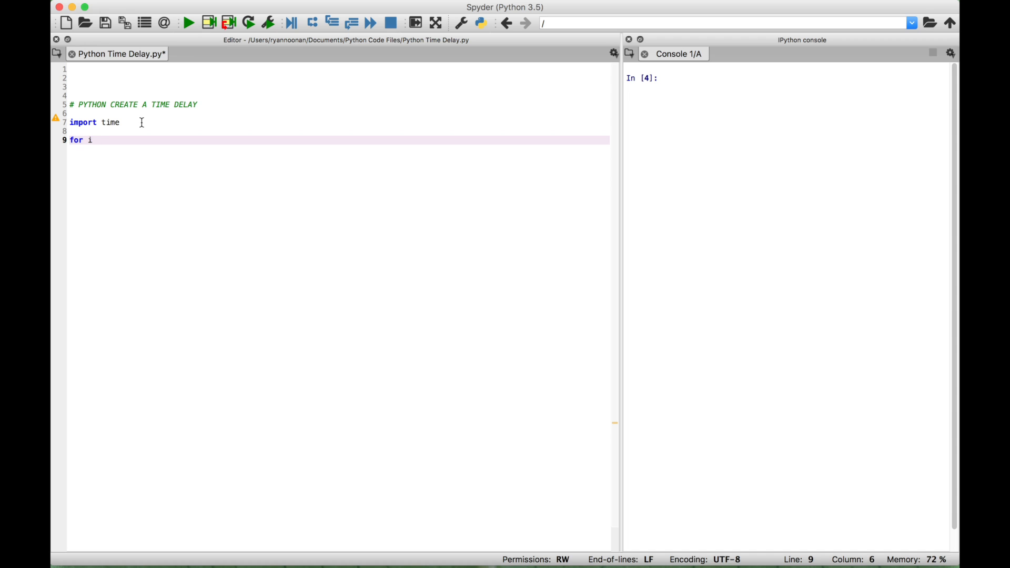
pyautogui.write('in range')
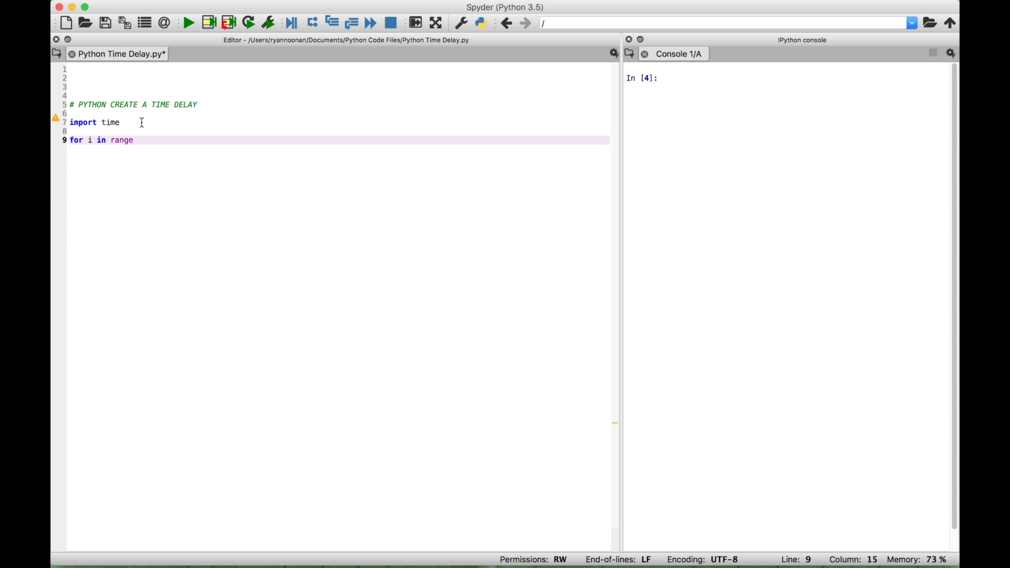
pyautogui.write('(')
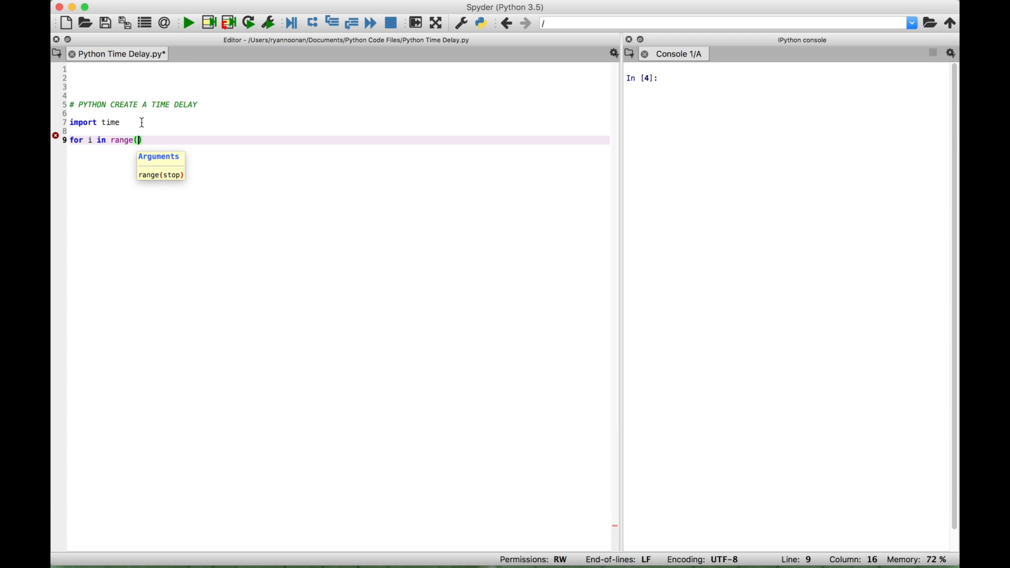
pyautogui.write('5):')
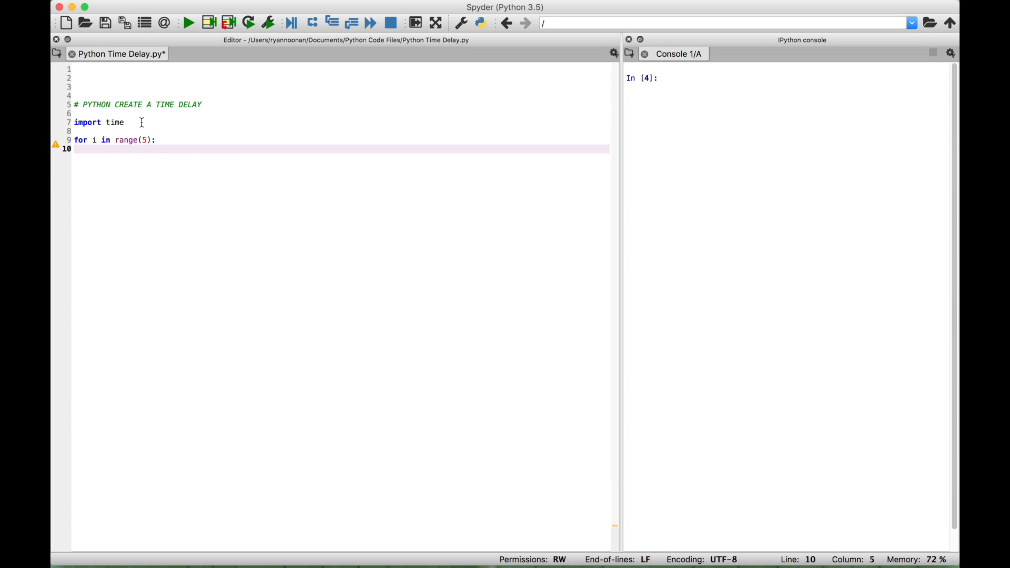
pyautogui.write('print(')
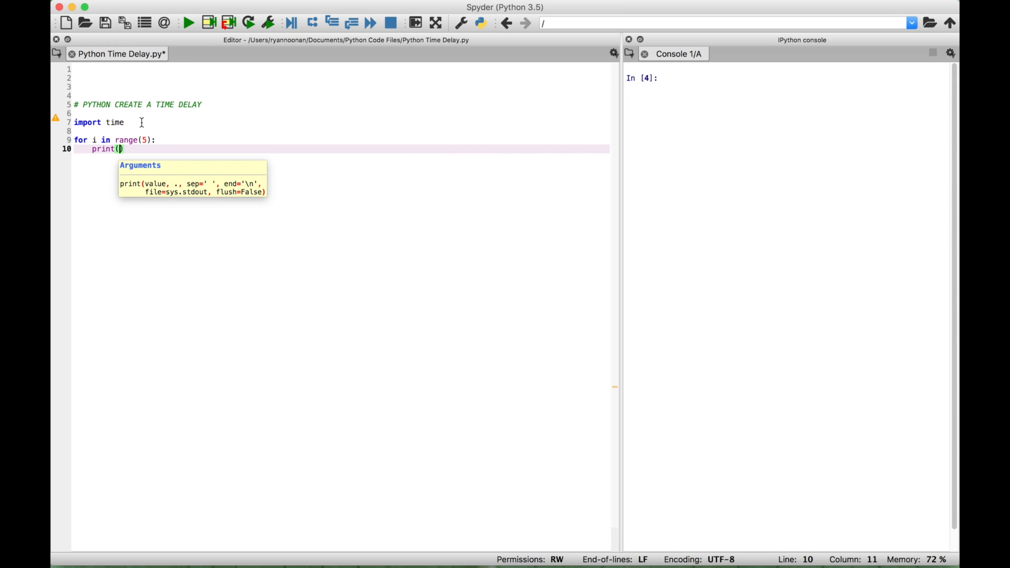
pyautogui.write("'P'")
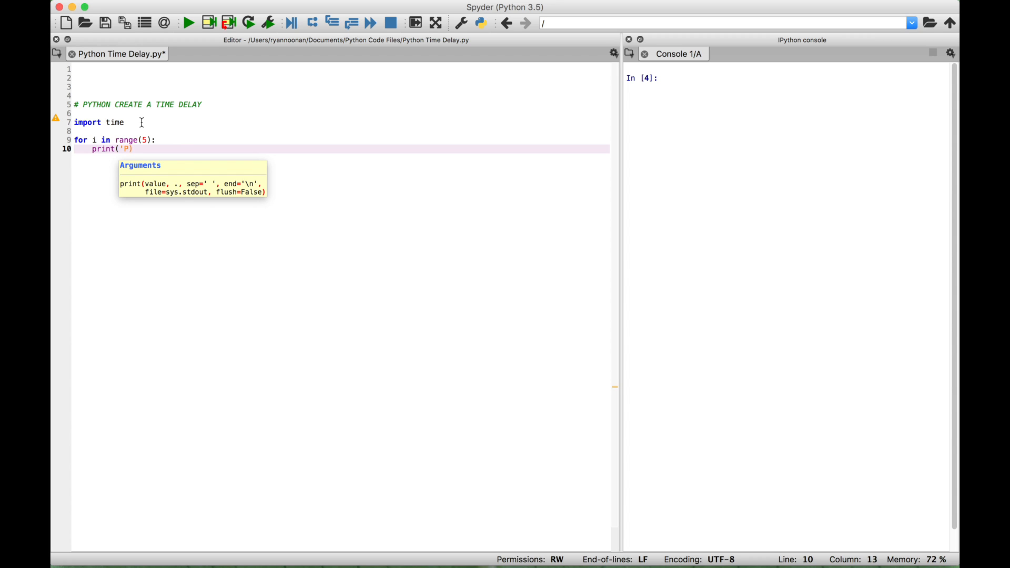
pyautogui.write('rint this message every three seconds')
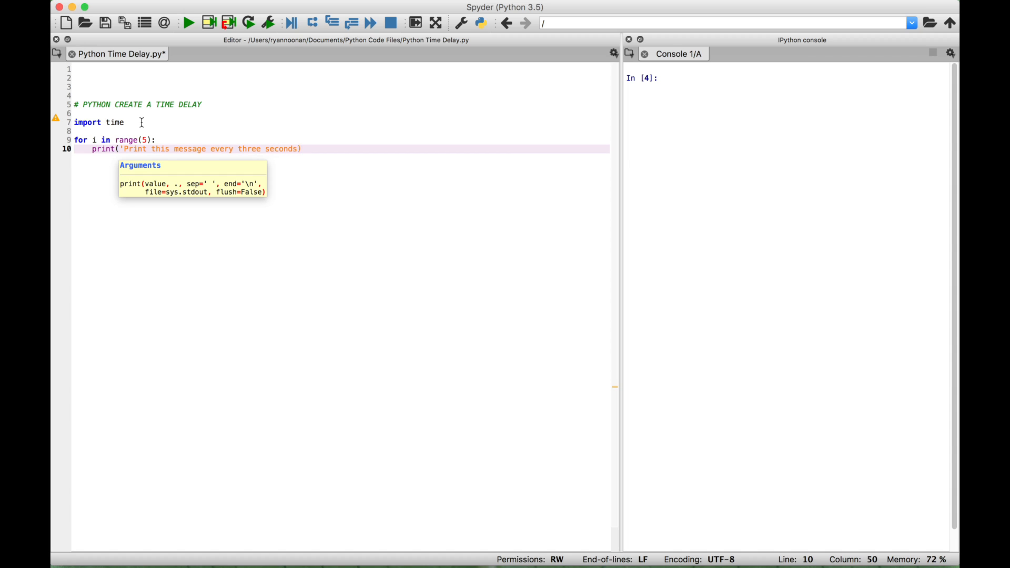
# Add time.sleep(3) on a new line after the print statement
pyautogui.write('.')
pyautogui.press('Return')
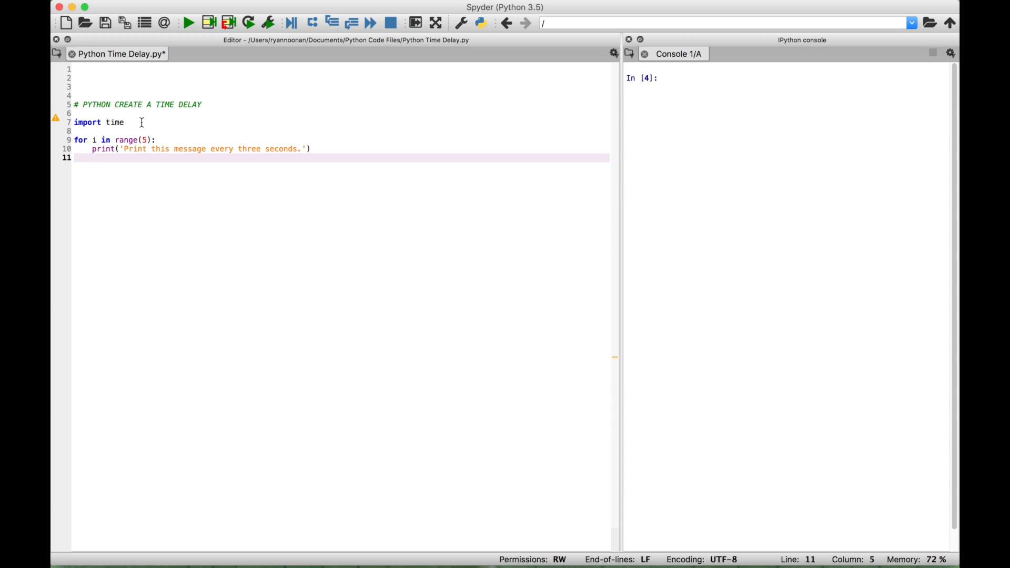
pyautogui.write('time')
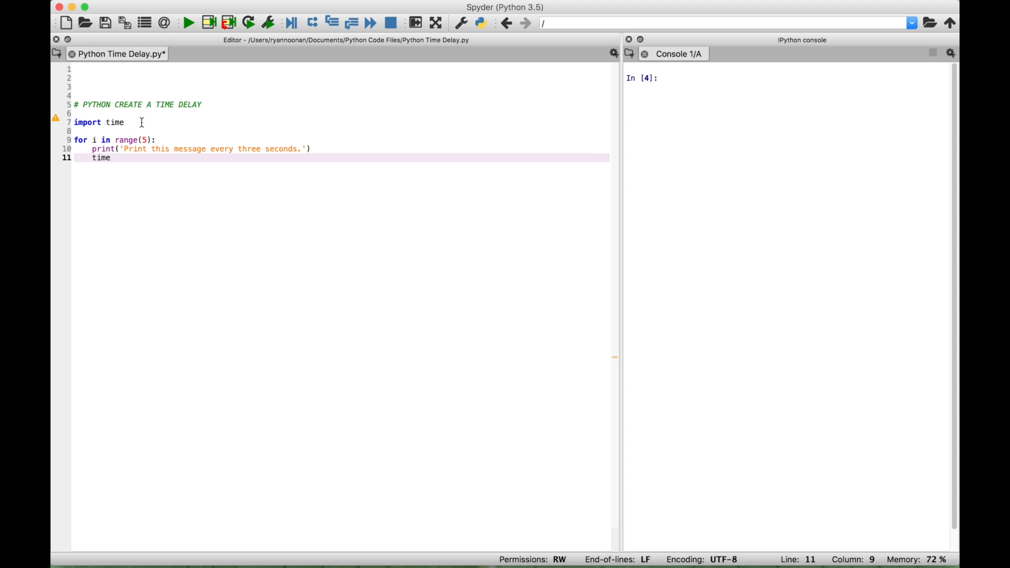
pyautogui.write('.')
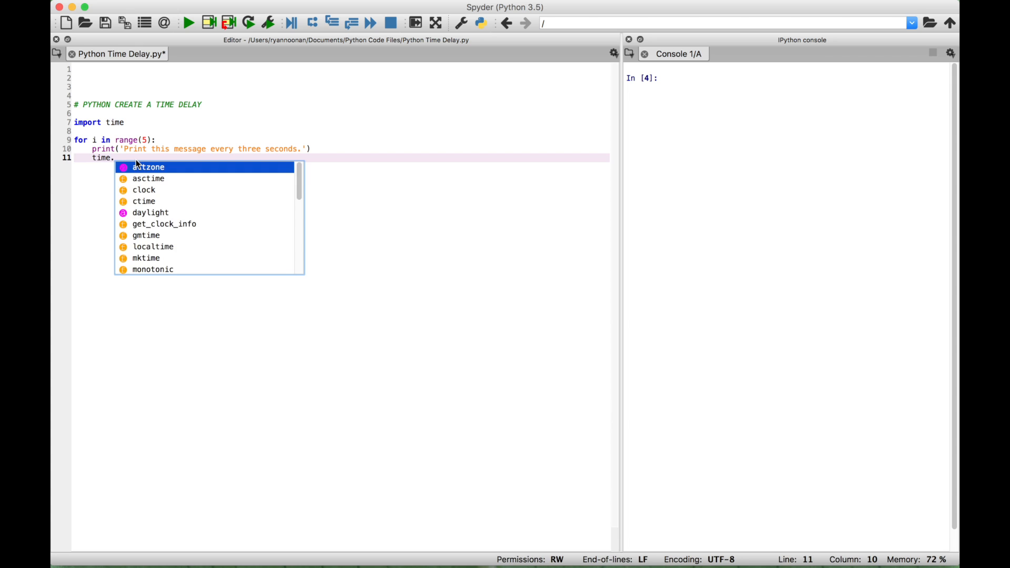
pyautogui.write('sleep')
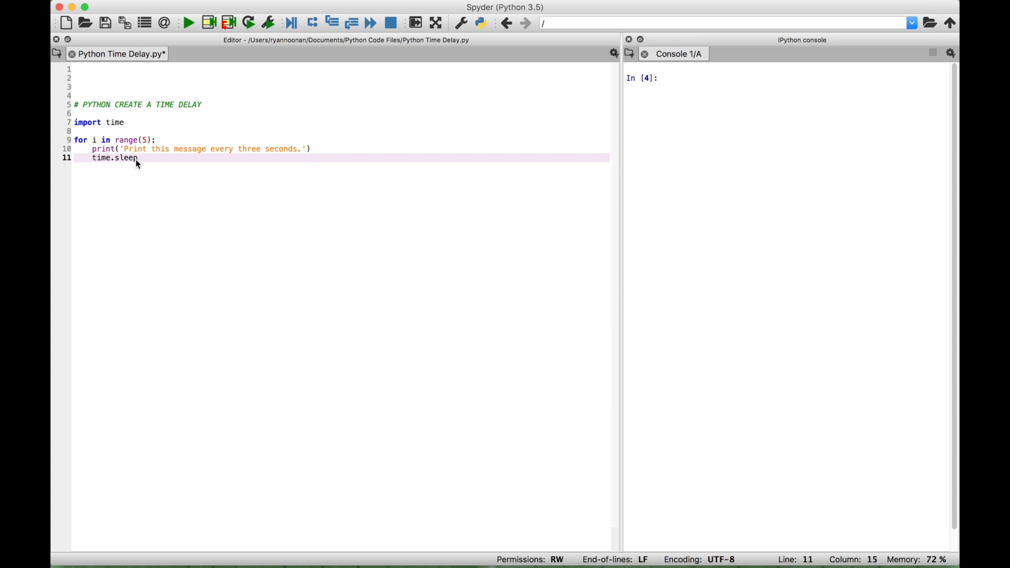
pyautogui.write('(')
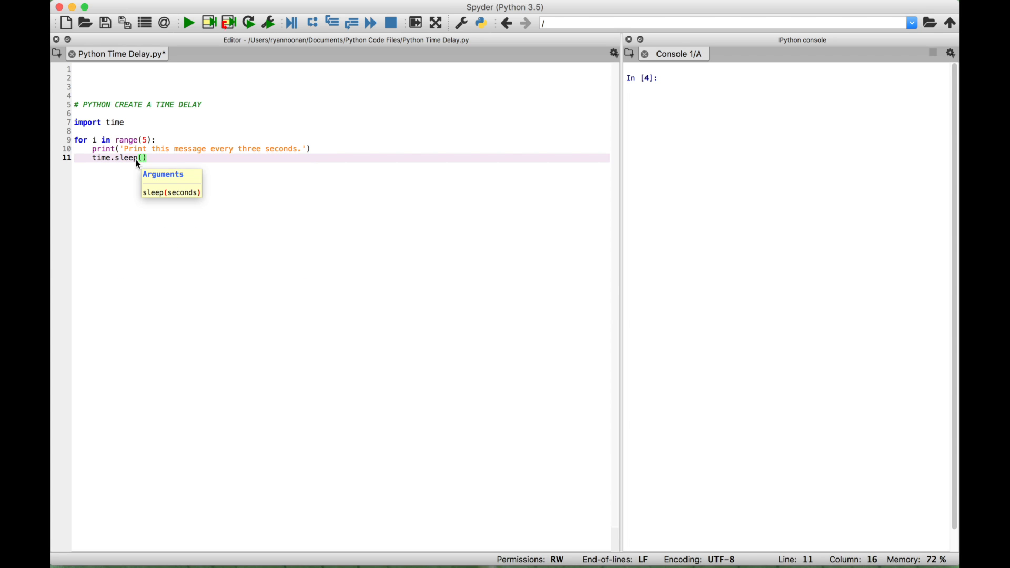
pyautogui.write('3')
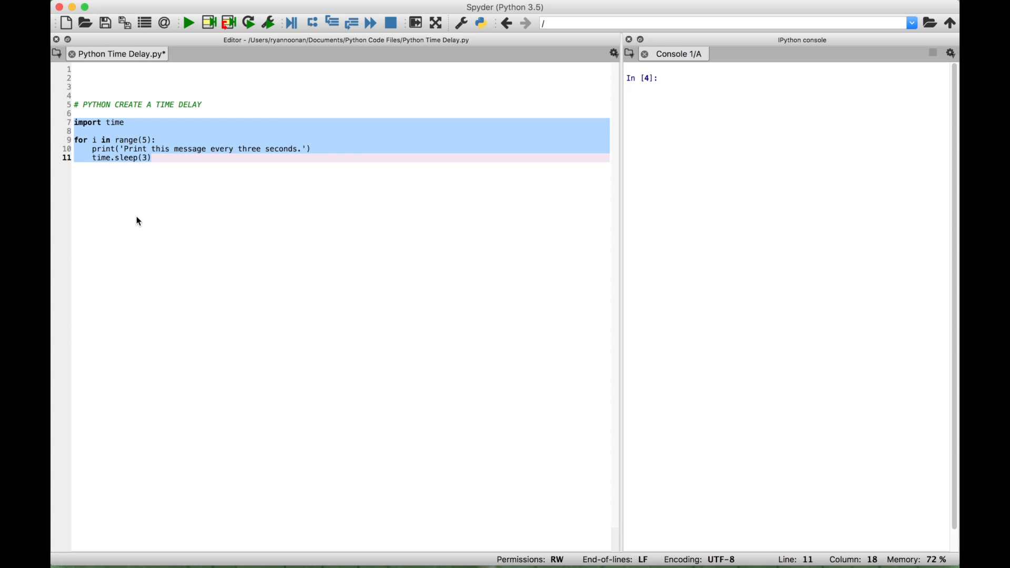
# Run the import and for-loop lines in the IPython console
pyautogui.click(188, 23)
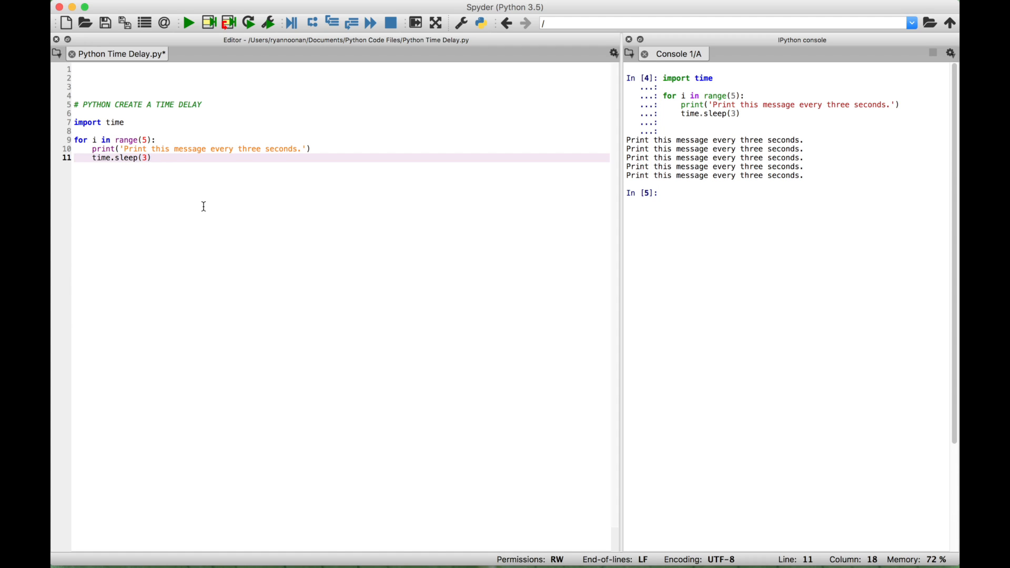
pyautogui.click(152, 157)
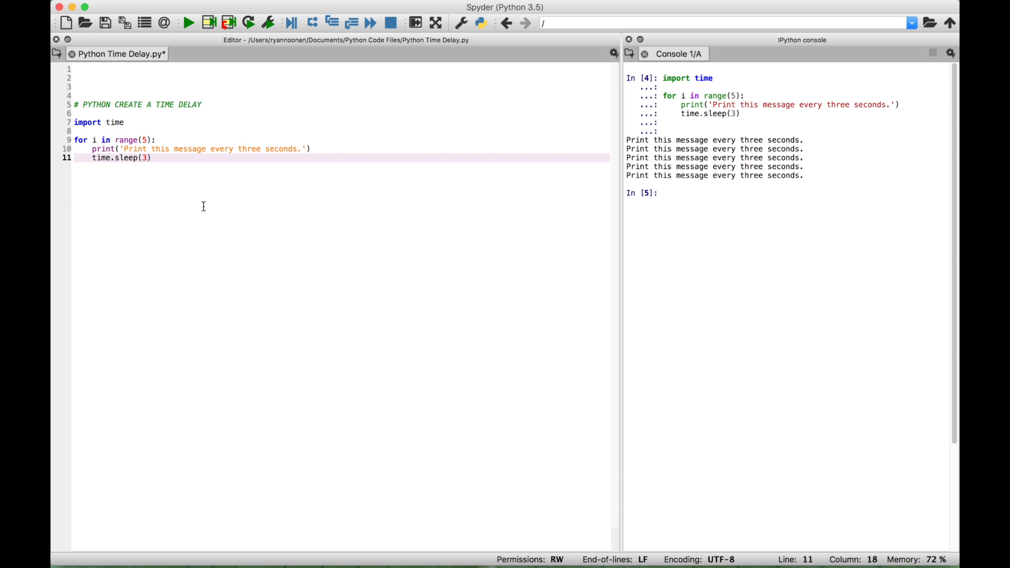
pyautogui.click(152, 158)
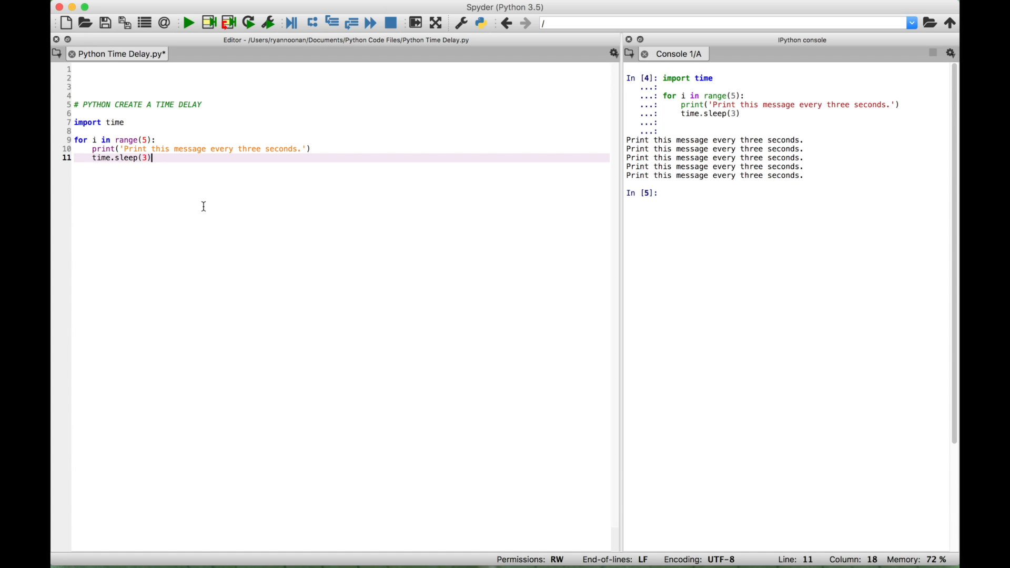